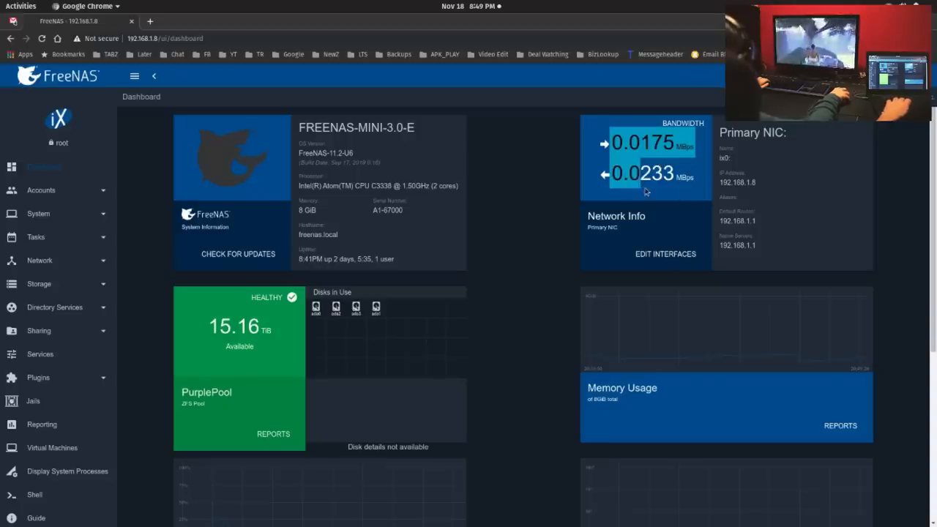
Step: Scroll through the ARC cache statistics output in the NAS root shell
{"action": "scroll", "scroll_direction": "down", "scroll_amount": 3}
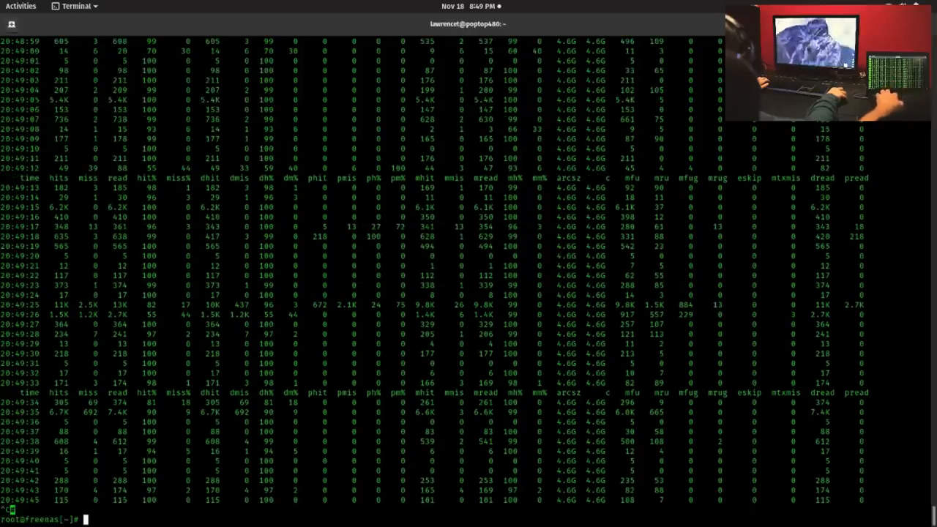
{"action": "type", "text": "arcstat.py -a 1"}
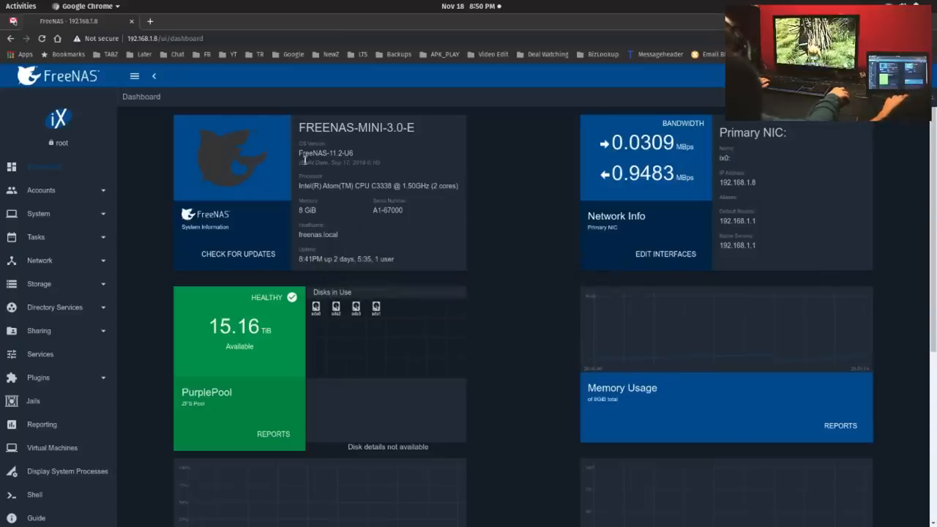
{"action": "mouse_move", "coordinate": [436, 249]}
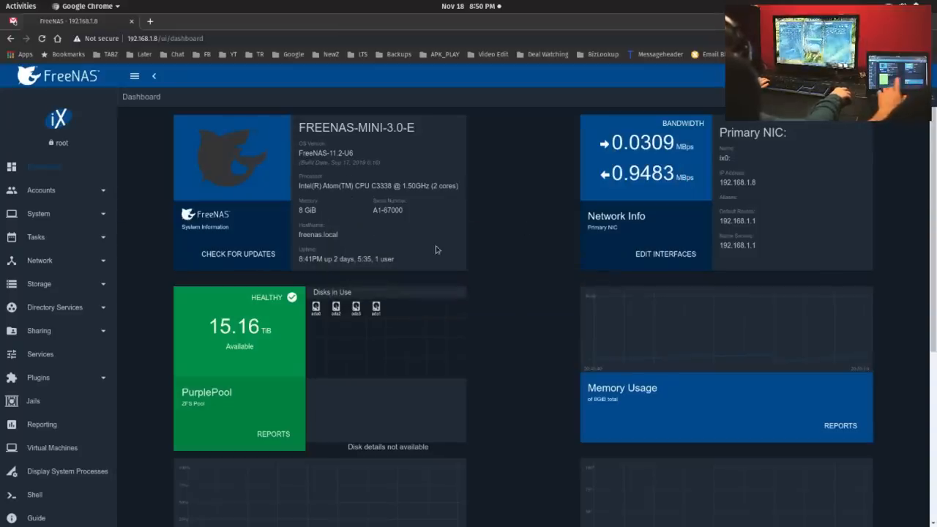
{"action": "mouse_move", "coordinate": [474, 258]}
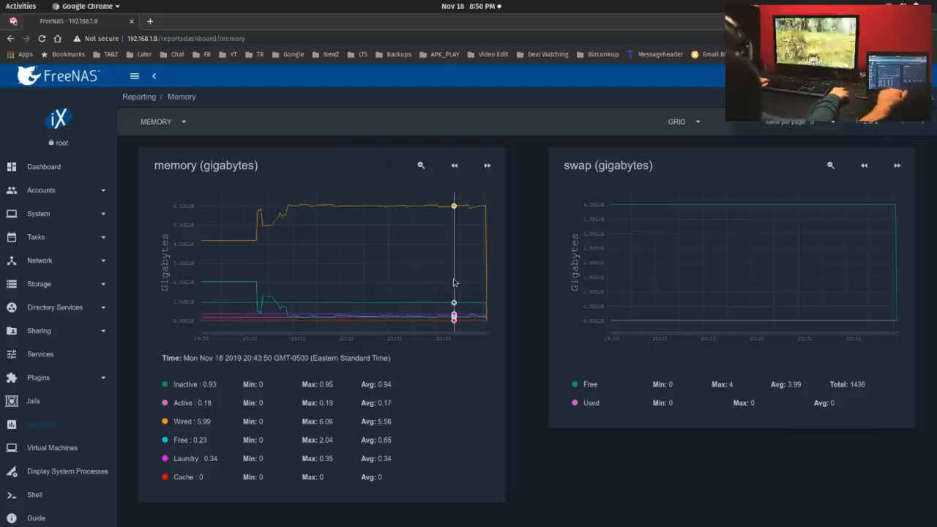
{"action": "mouse_move", "coordinate": [105, 190]}
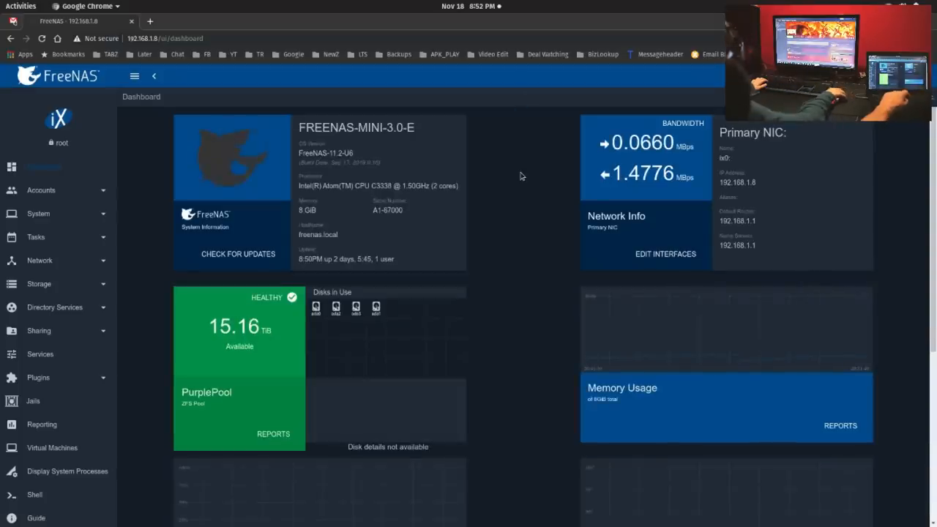
{"action": "mouse_move", "coordinate": [525, 193]}
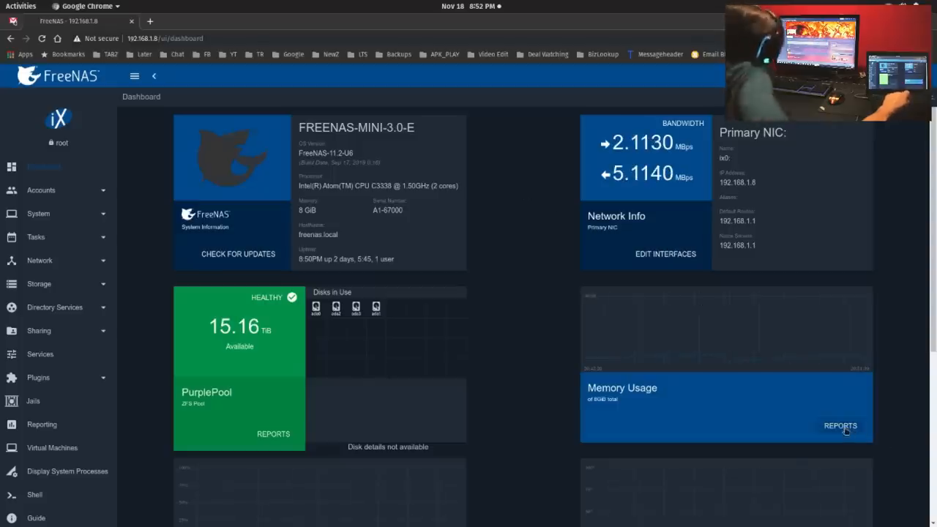
Step: View the detailed memory report with memory and swap usage graphs in gigabytes
{"action": "left_click", "coordinate": [841, 424]}
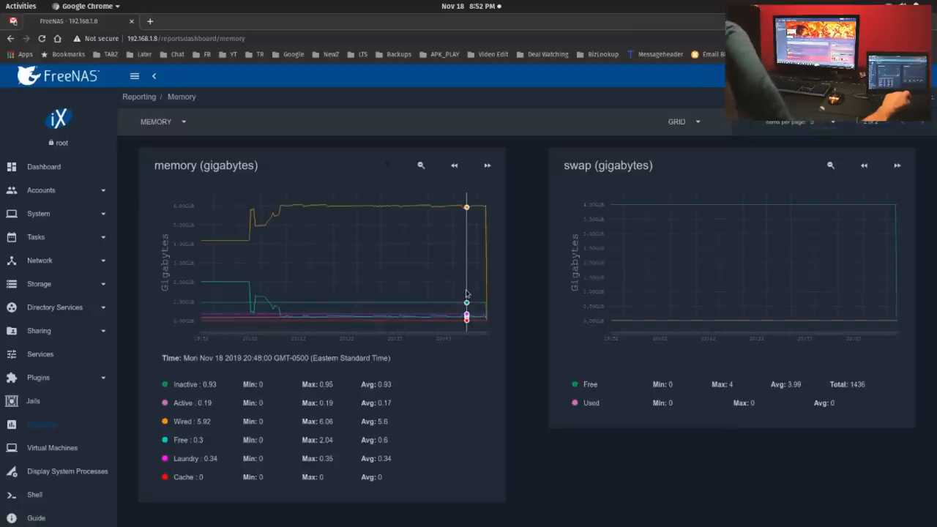
Step: View the Network report graphs for interface-bridge0, then return to the Dashboard
{"action": "left_click", "coordinate": [163, 121]}
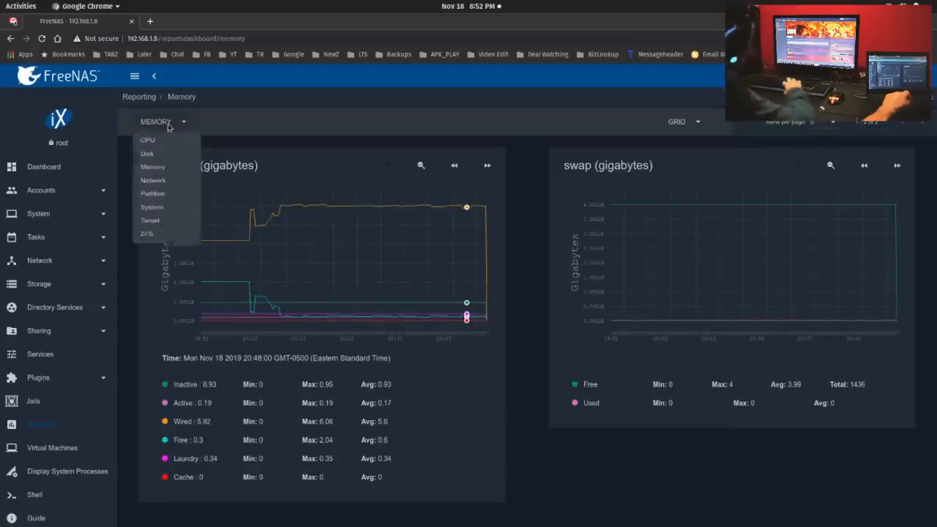
{"action": "left_click", "coordinate": [152, 180]}
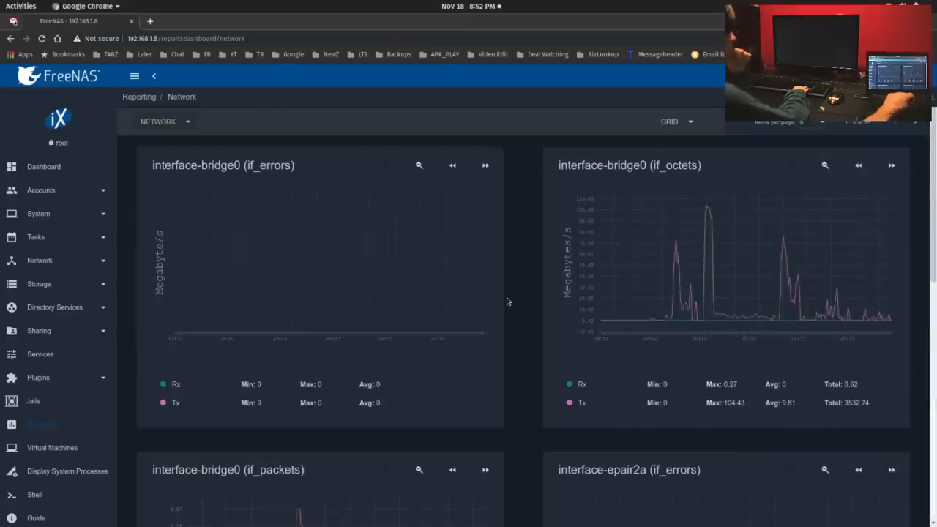
{"action": "mouse_move", "coordinate": [691, 293]}
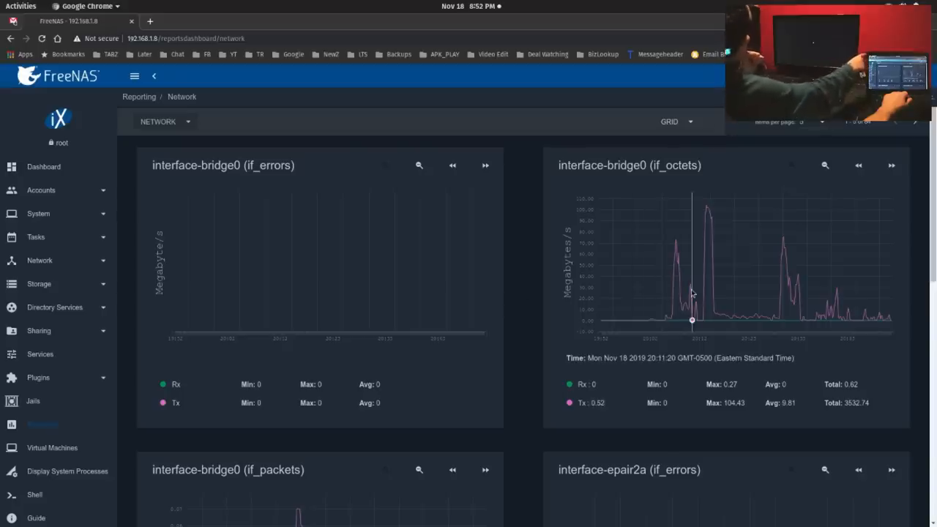
{"action": "mouse_move", "coordinate": [682, 259]}
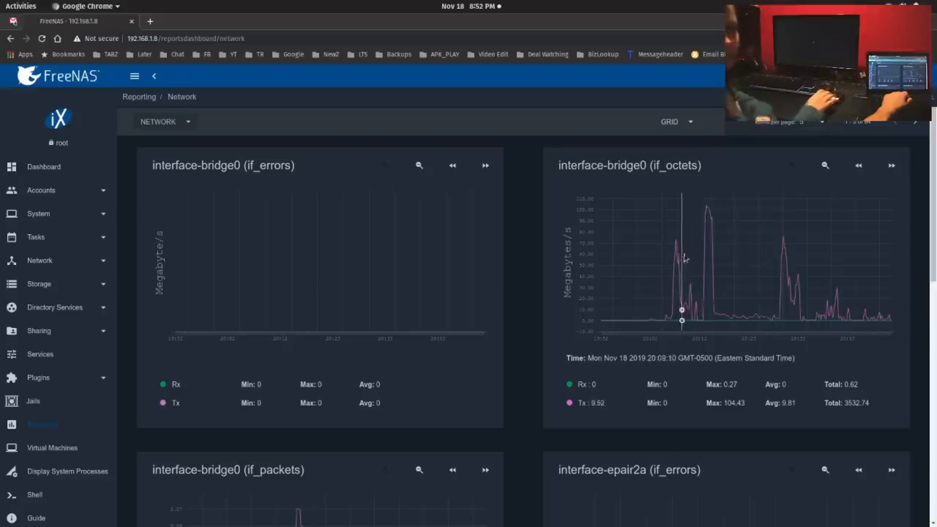
{"action": "mouse_move", "coordinate": [787, 285]}
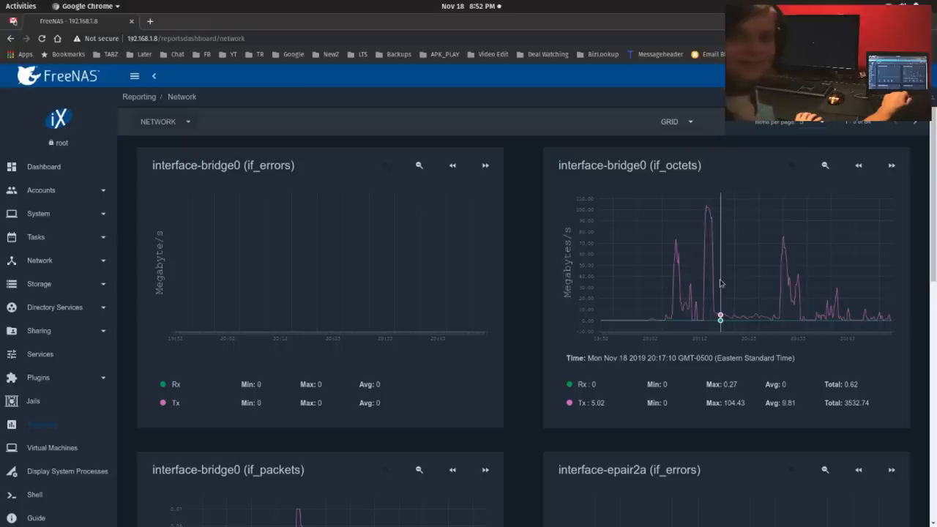
{"action": "mouse_move", "coordinate": [769, 284]}
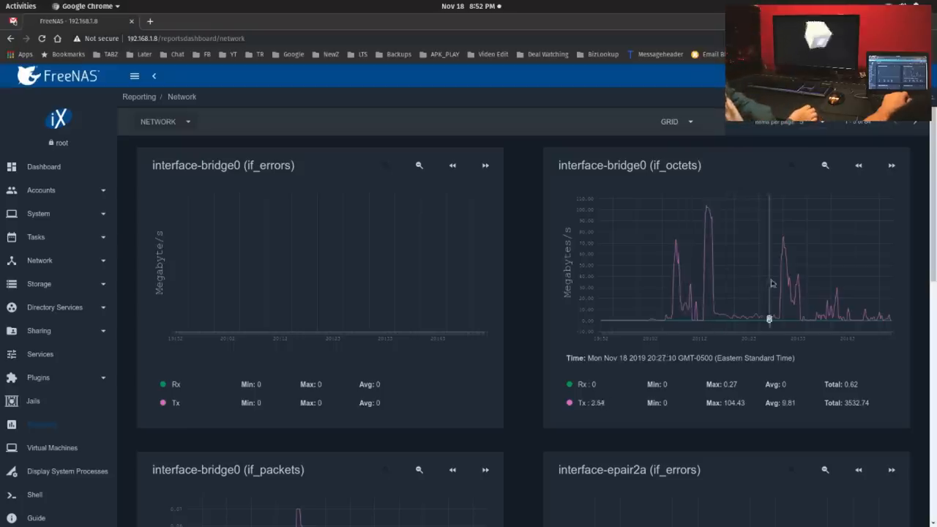
{"action": "mouse_move", "coordinate": [835, 303]}
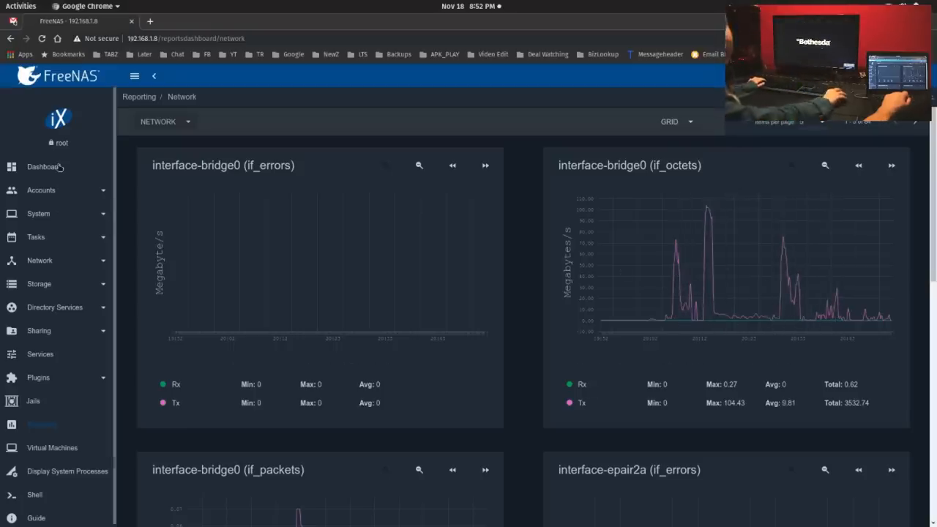
{"action": "left_click", "coordinate": [43, 167]}
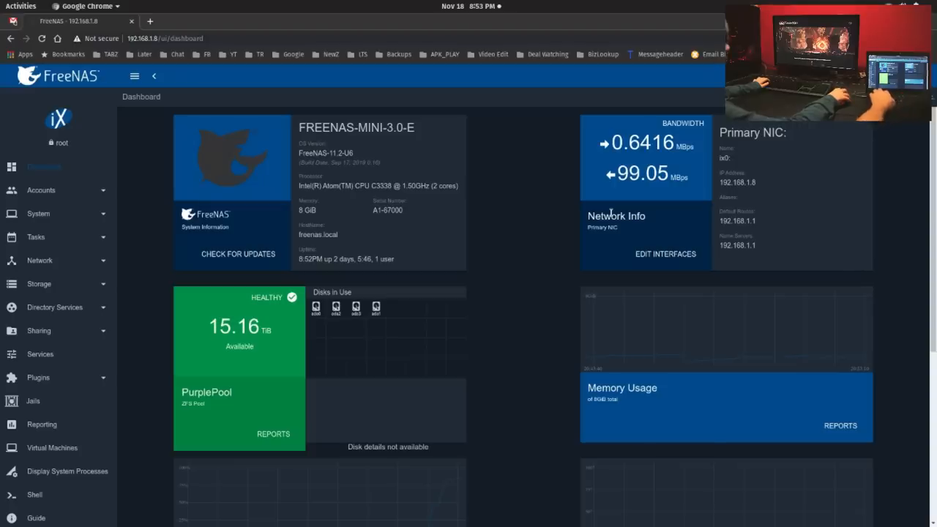
{"action": "mouse_move", "coordinate": [612, 214]}
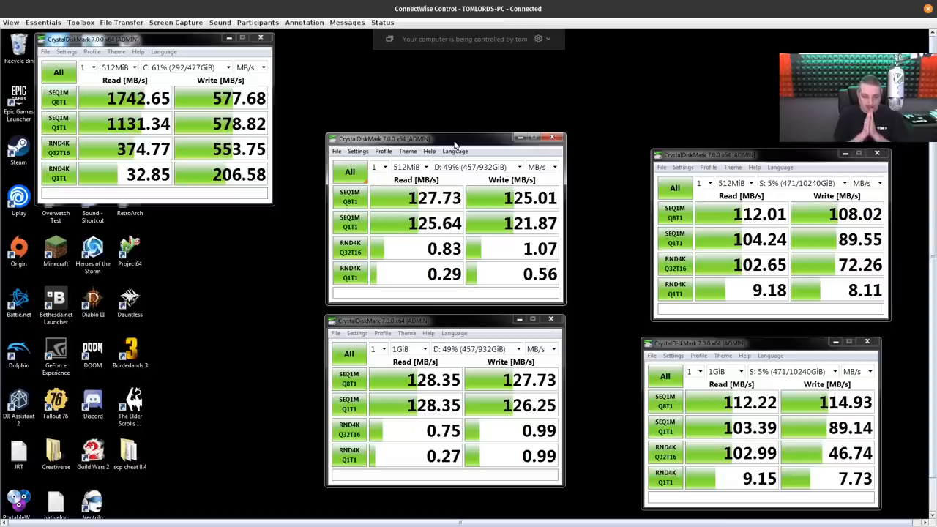
{"action": "mouse_move", "coordinate": [448, 402]}
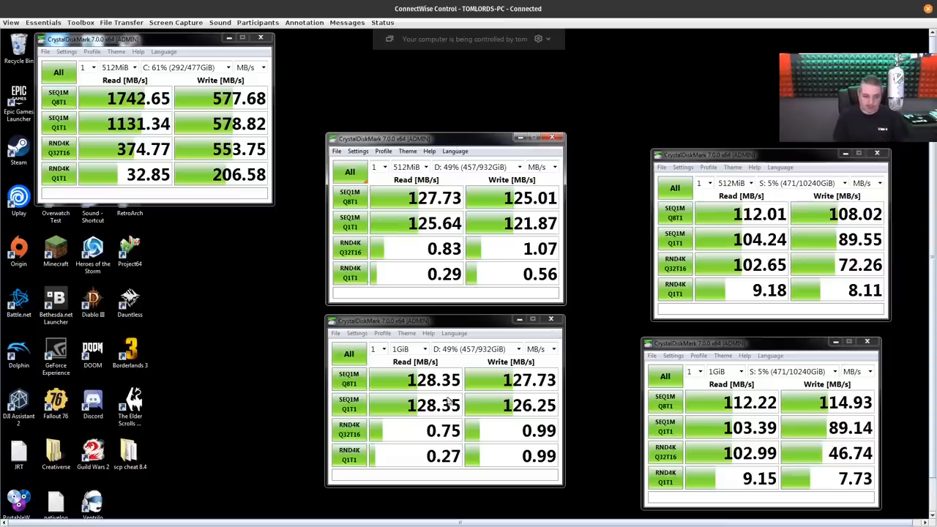
{"action": "mouse_move", "coordinate": [407, 348]}
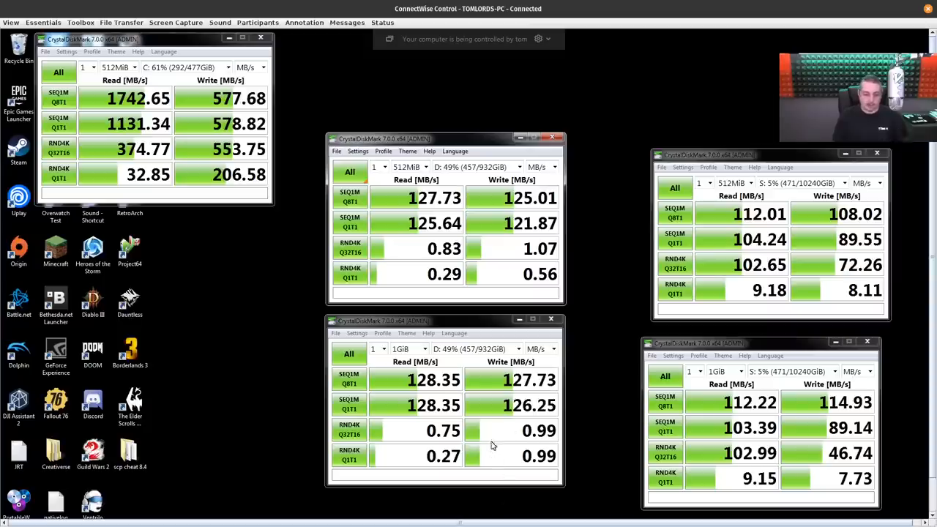
{"action": "mouse_move", "coordinate": [495, 430]}
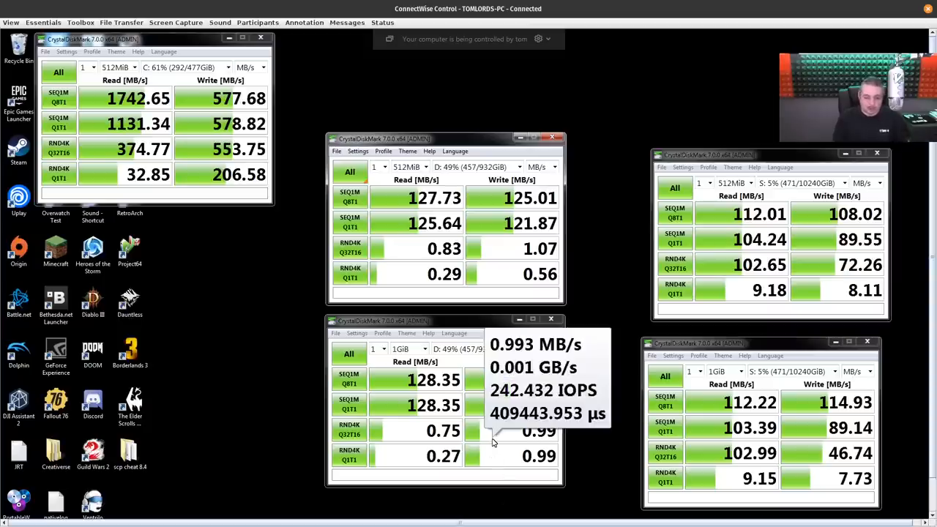
{"action": "mouse_move", "coordinate": [504, 248]}
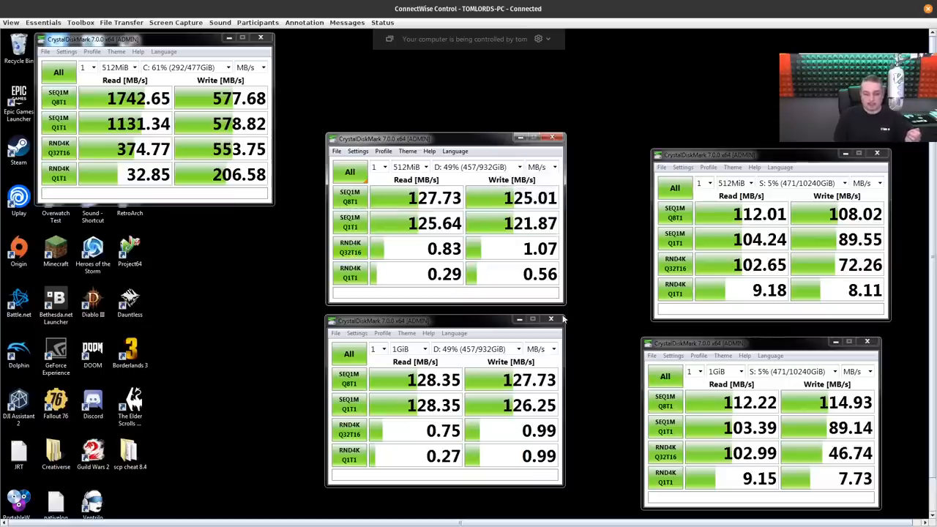
{"action": "mouse_move", "coordinate": [393, 290]}
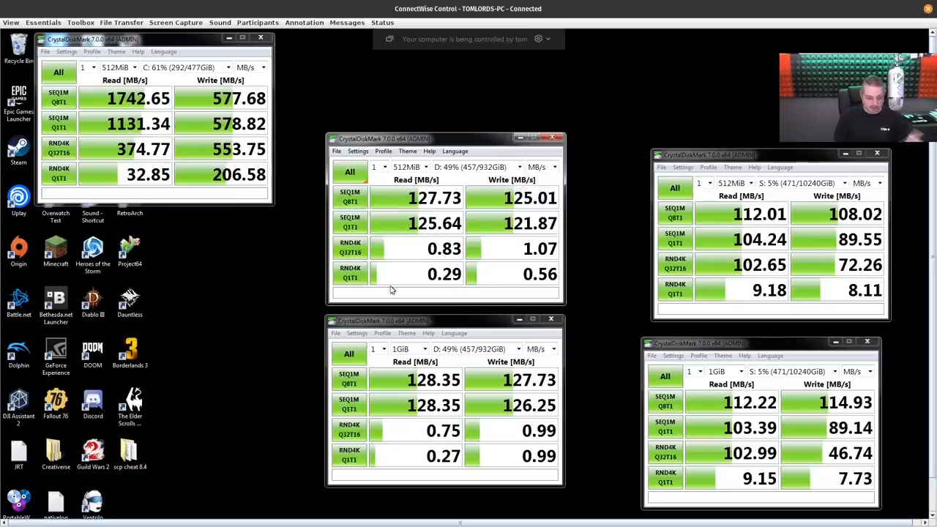
{"action": "mouse_move", "coordinate": [392, 284]}
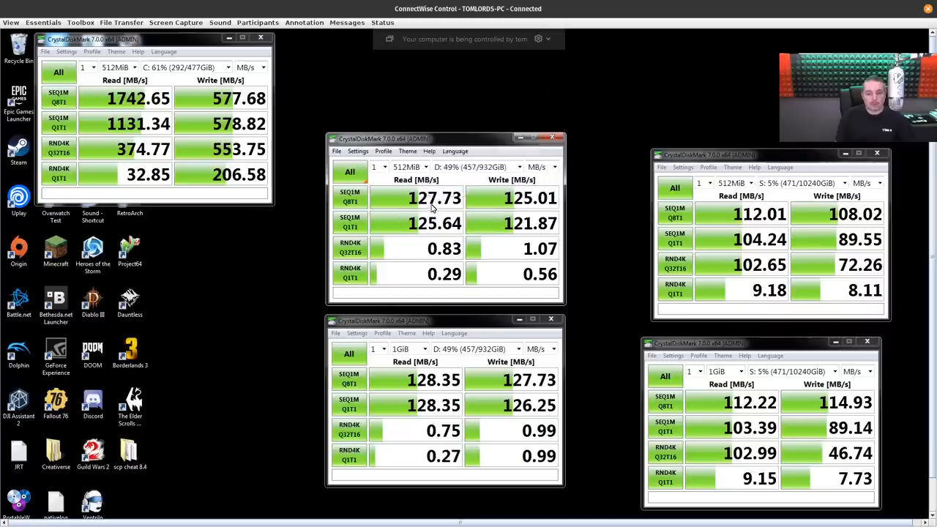
{"action": "mouse_move", "coordinate": [759, 265]}
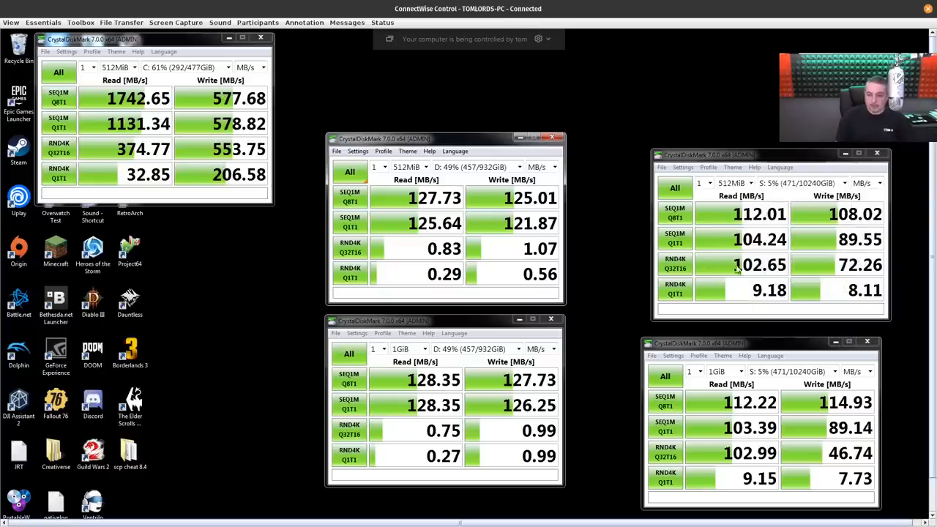
{"action": "mouse_move", "coordinate": [819, 392]}
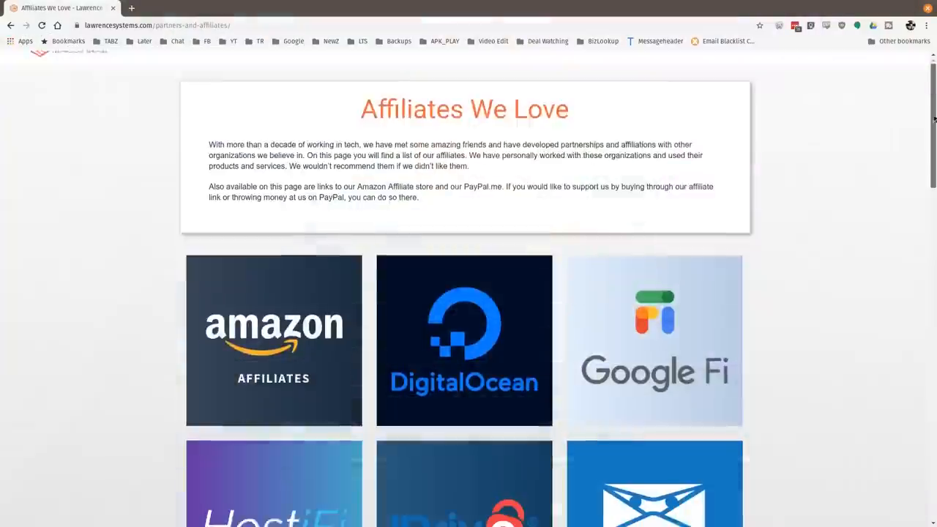
Step: Scroll the affiliates page down to the Linode, Netgate, PayPal.me and TubeBuddy tiles
{"action": "scroll", "scroll_direction": "down", "scroll_amount": 3}
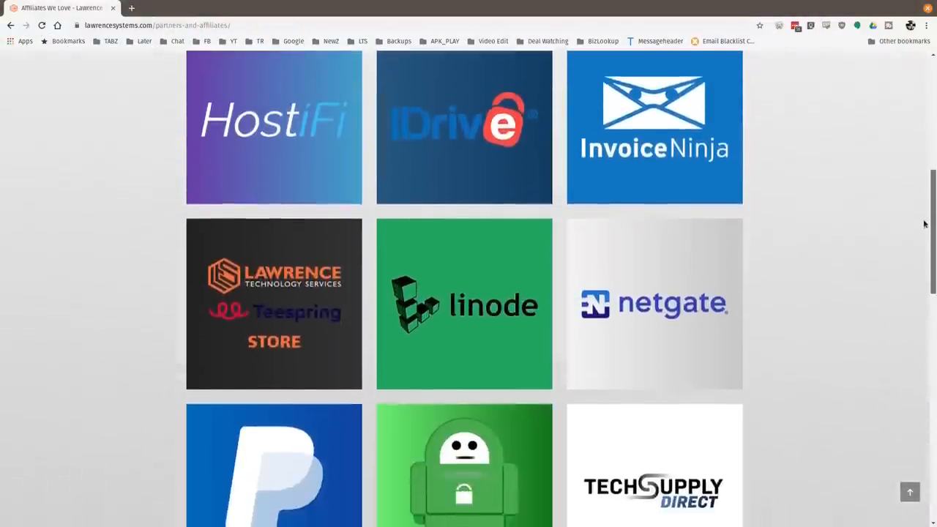
{"action": "scroll", "scroll_direction": "down", "scroll_amount": 3}
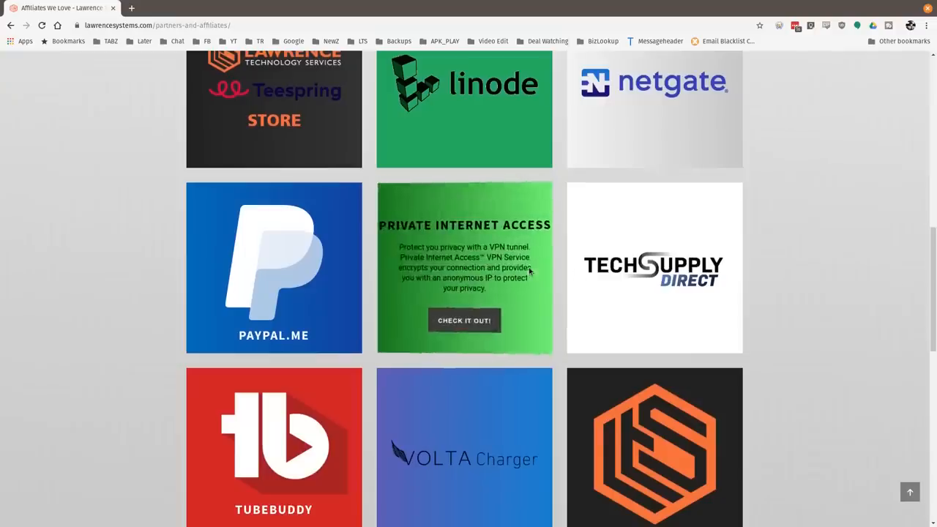